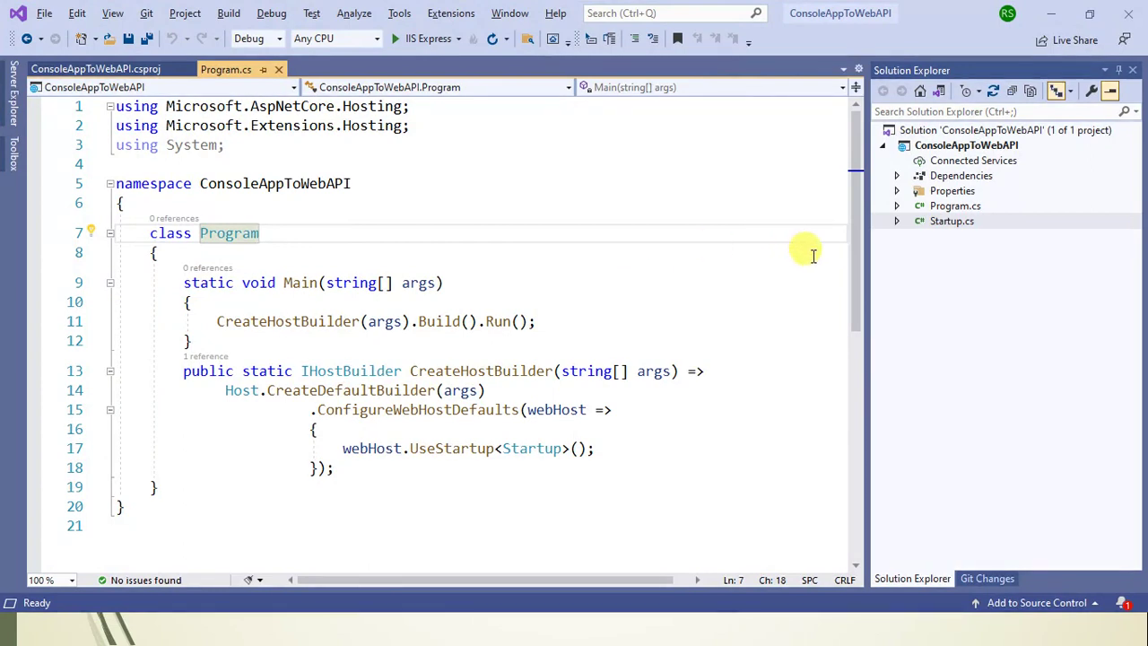
- Open Startup.cs and add an empty public void ConfigureServices() method to the Startup class
double_click(951, 221)
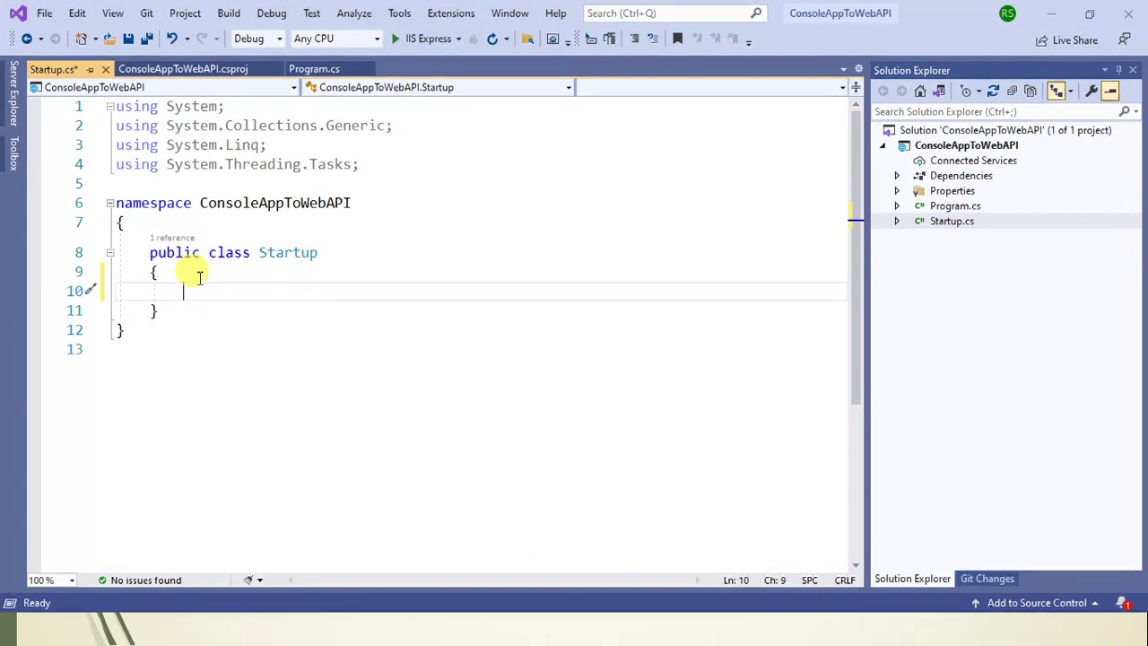
text(public vo)
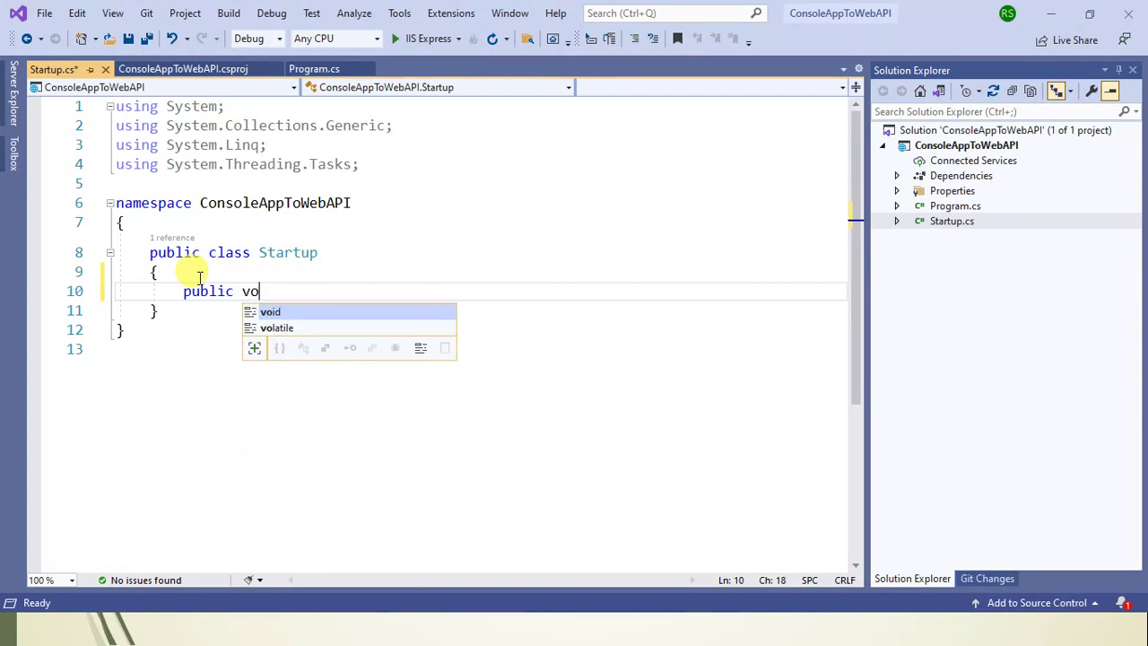
key(Tab)
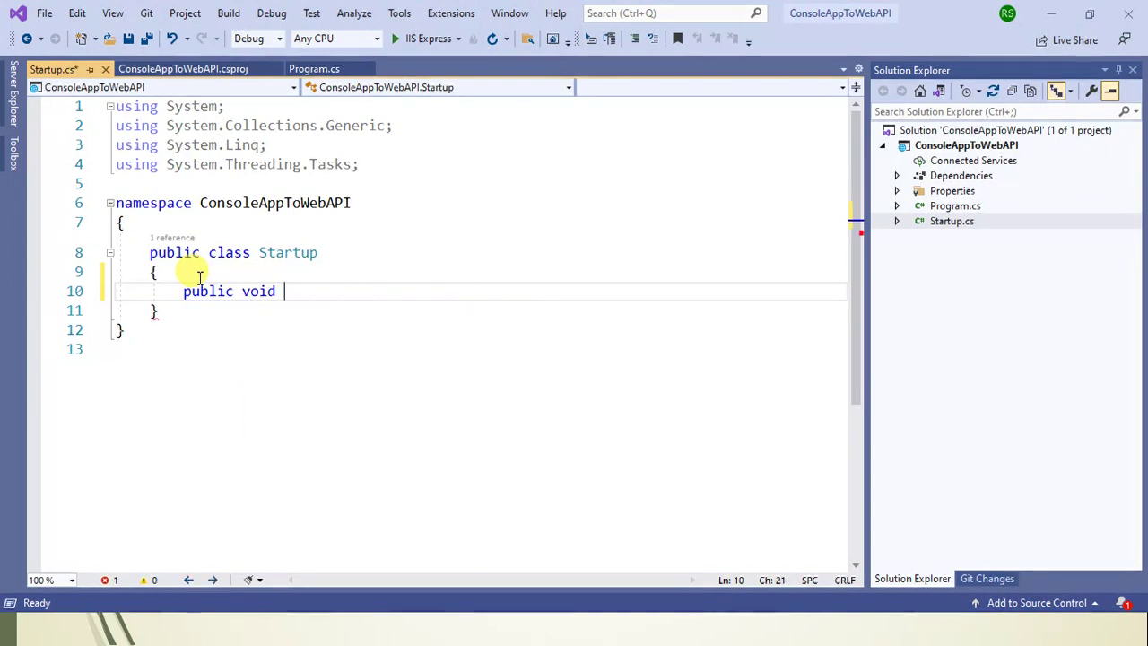
text(ConfigureServi)
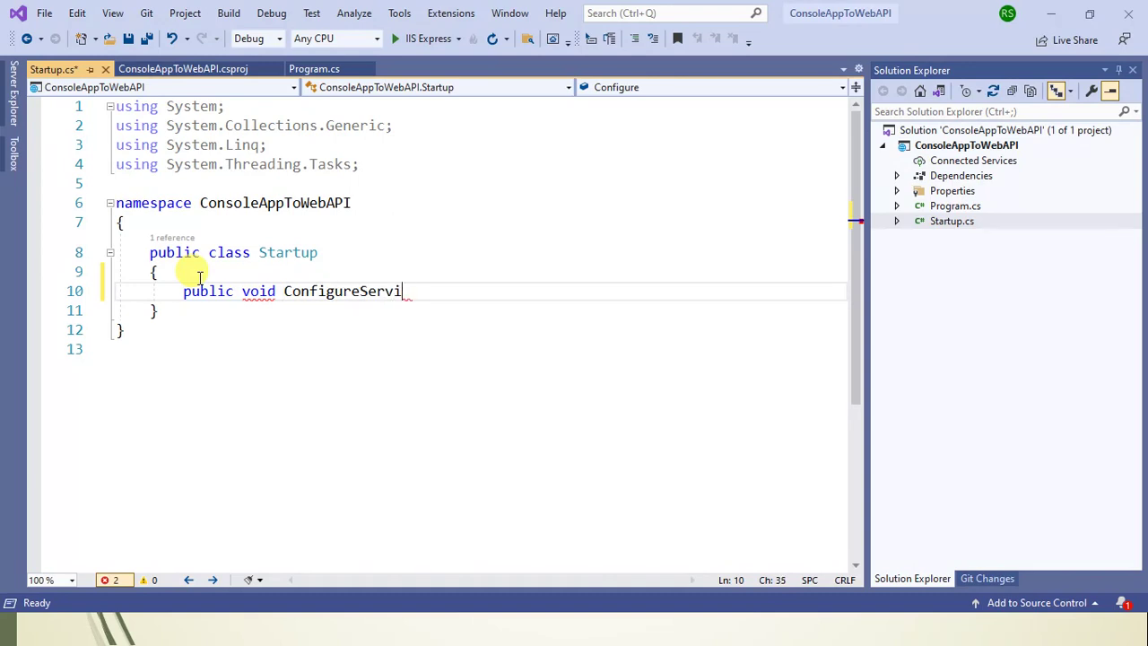
text(ces())
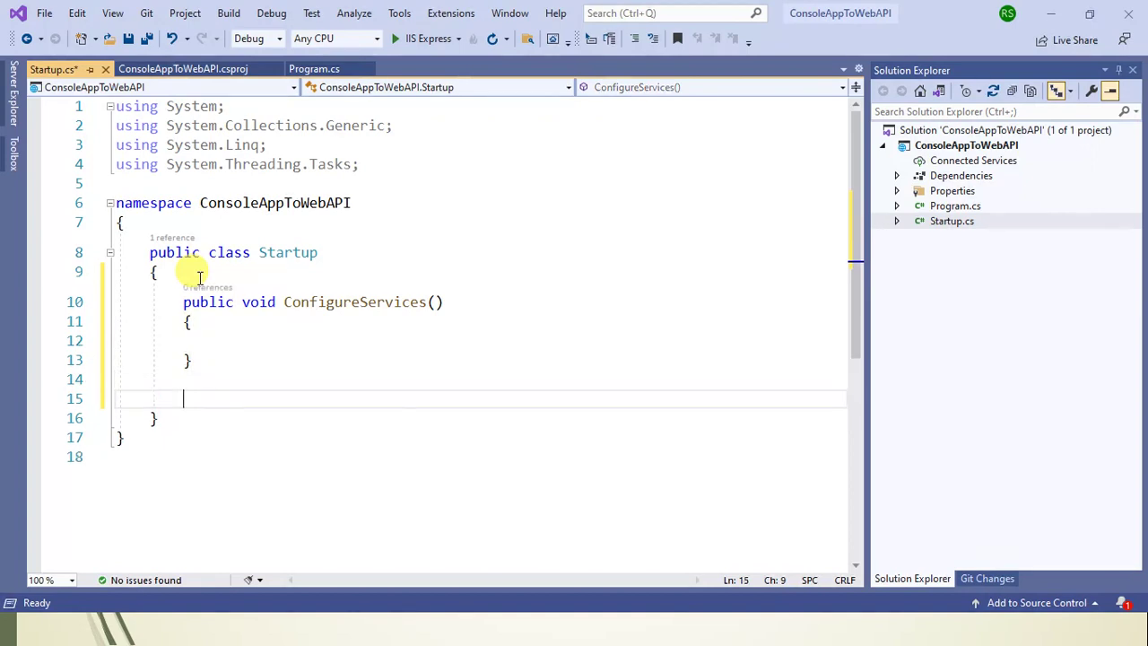
- Add an empty public void Configure() method below ConfigureServices
text(public void C)
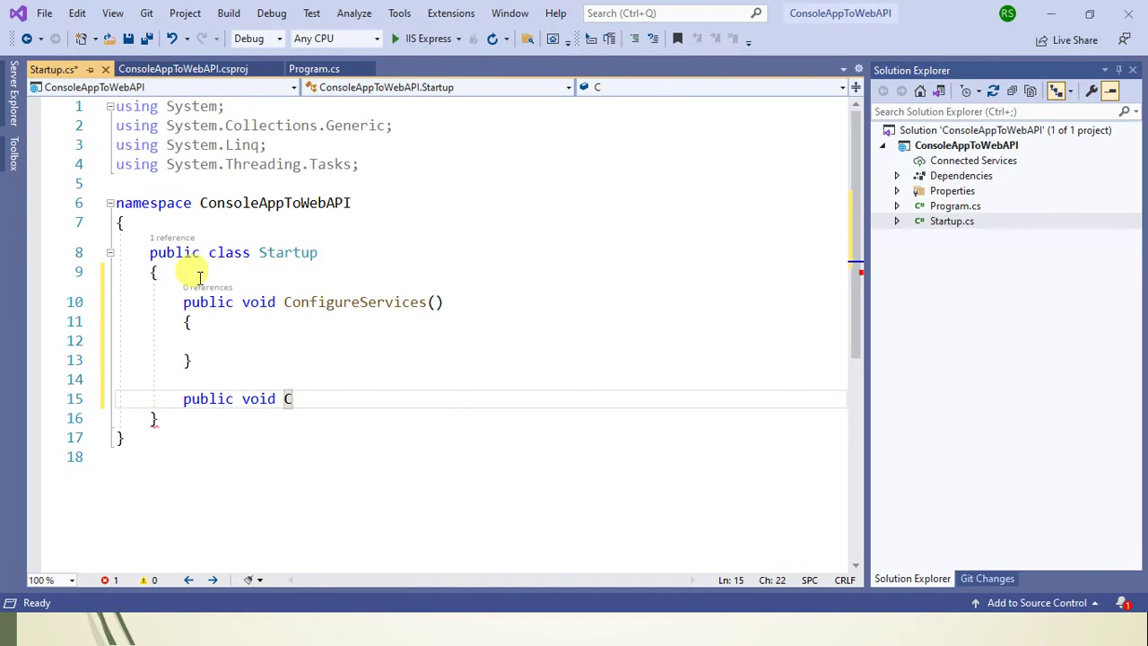
text(on)
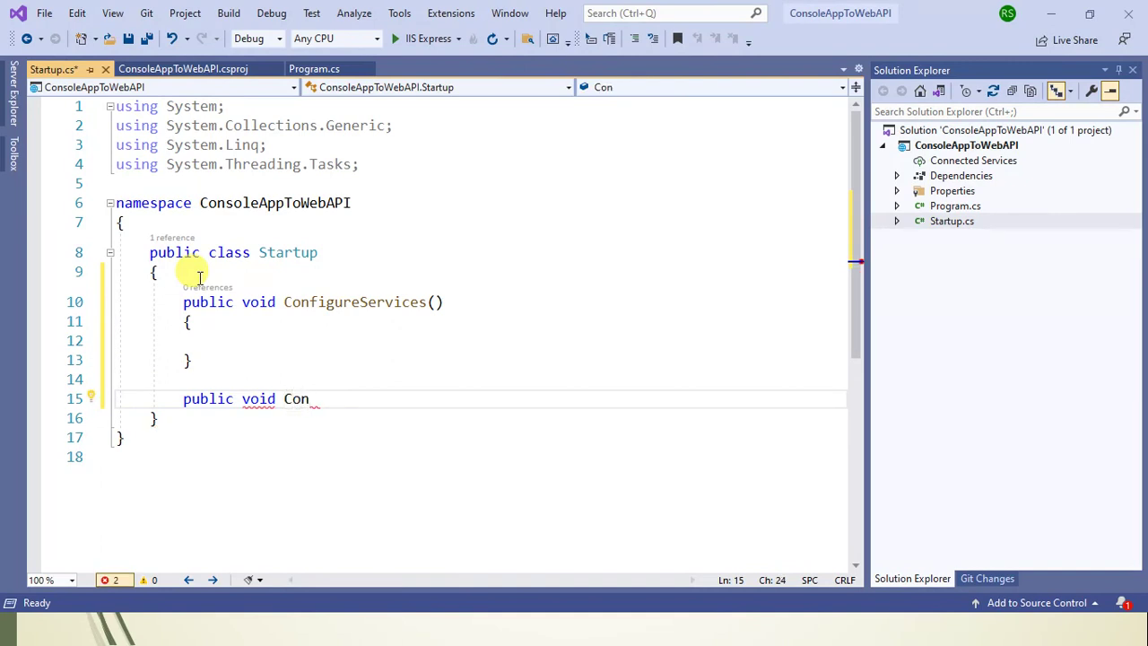
text(figure)
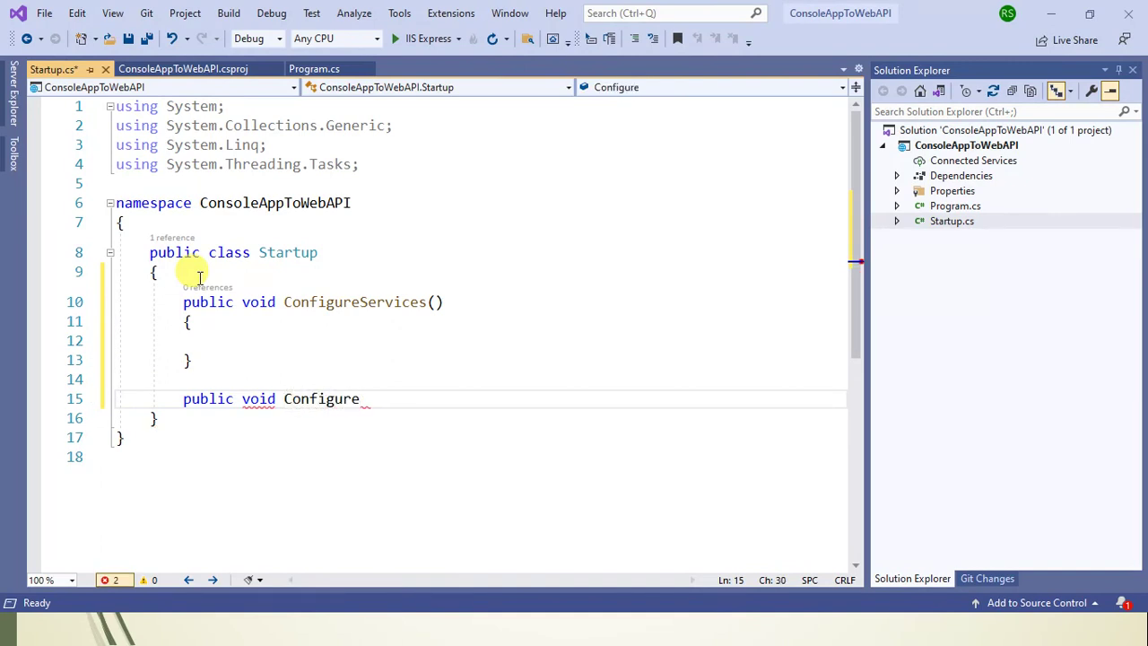
text(())
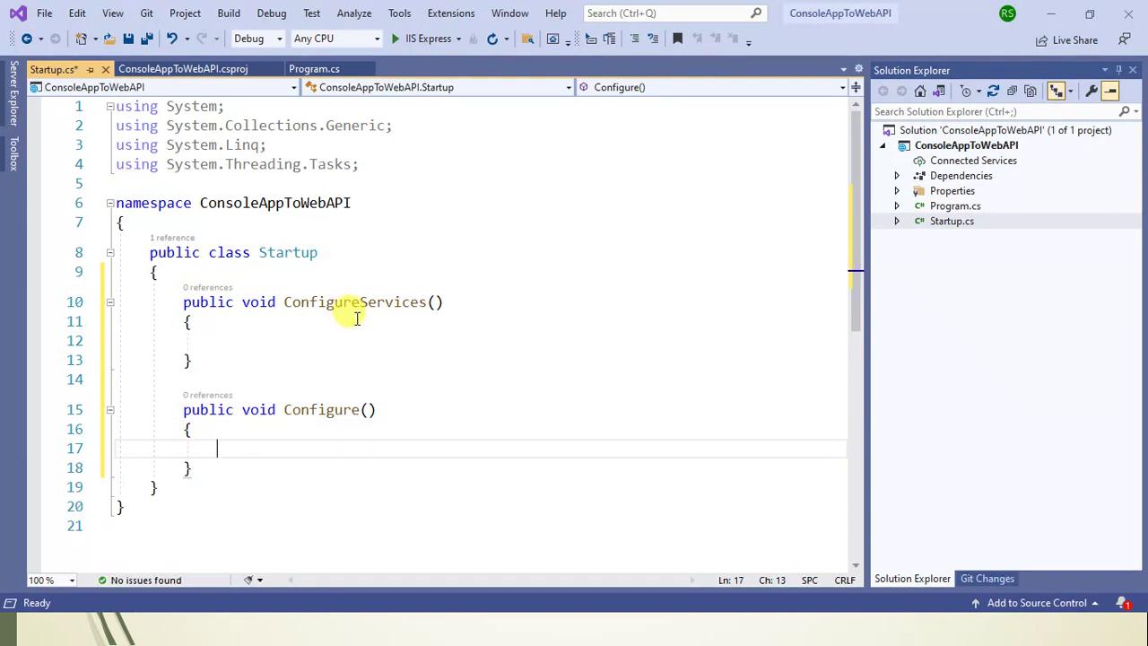
mouse_move(368, 301)
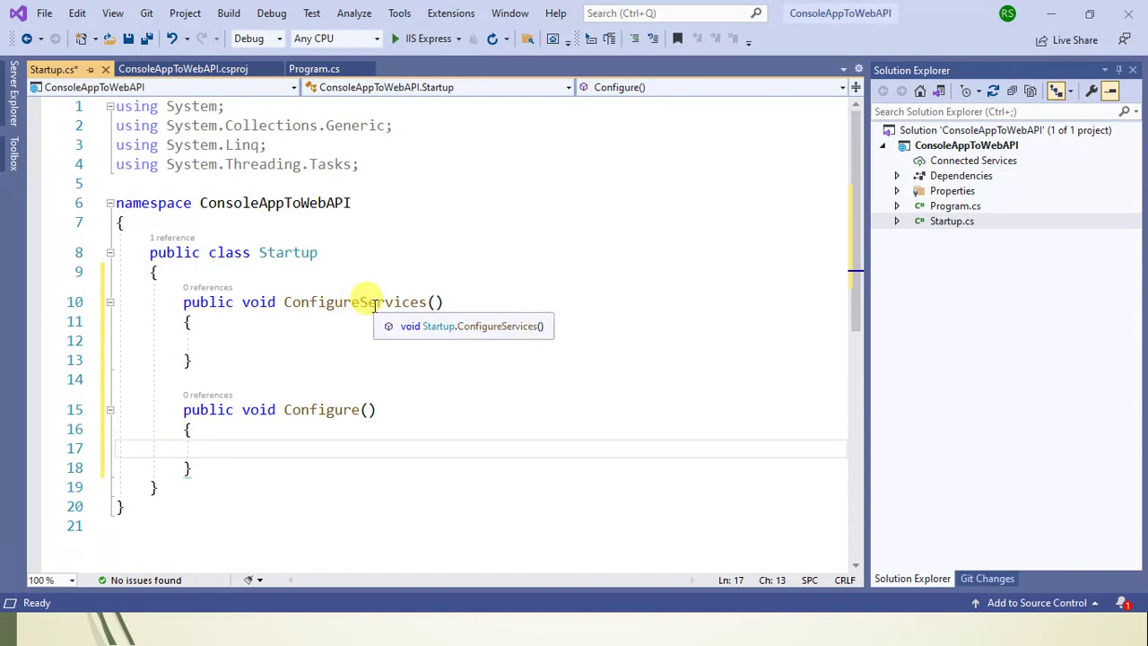
mouse_move(343, 302)
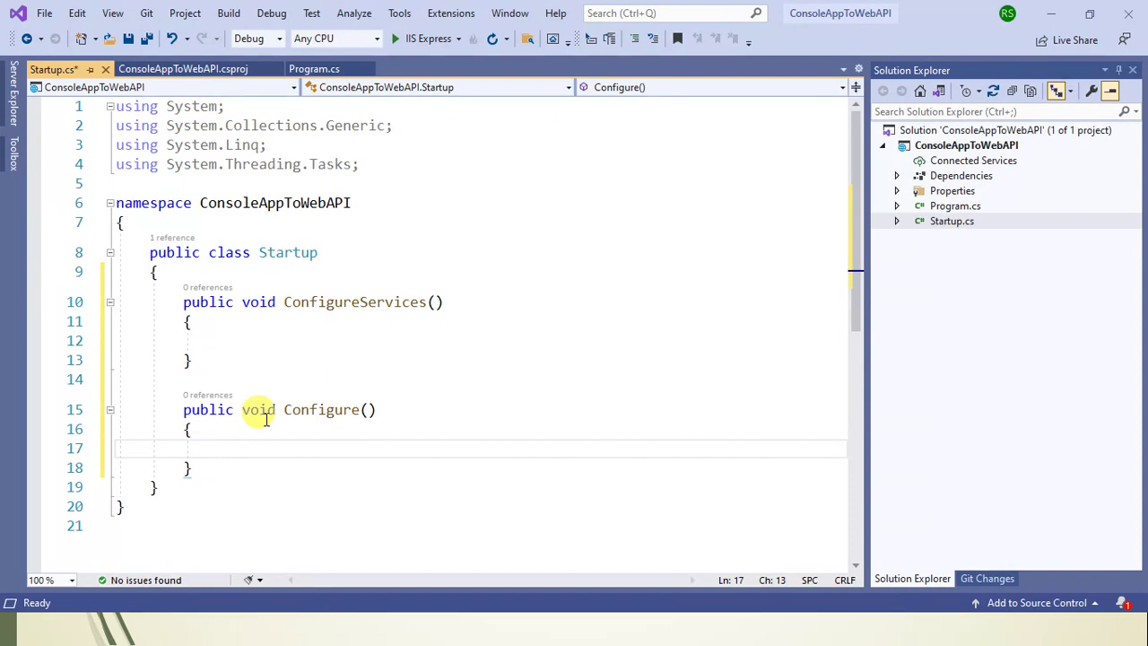
mouse_move(305, 409)
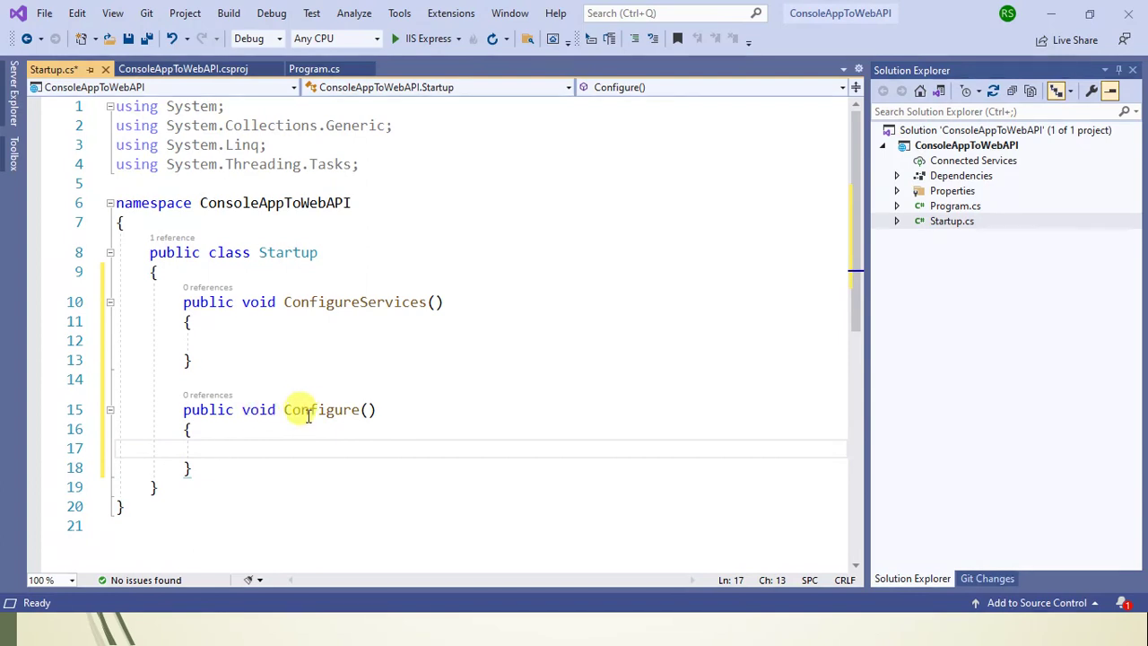
mouse_move(312, 412)
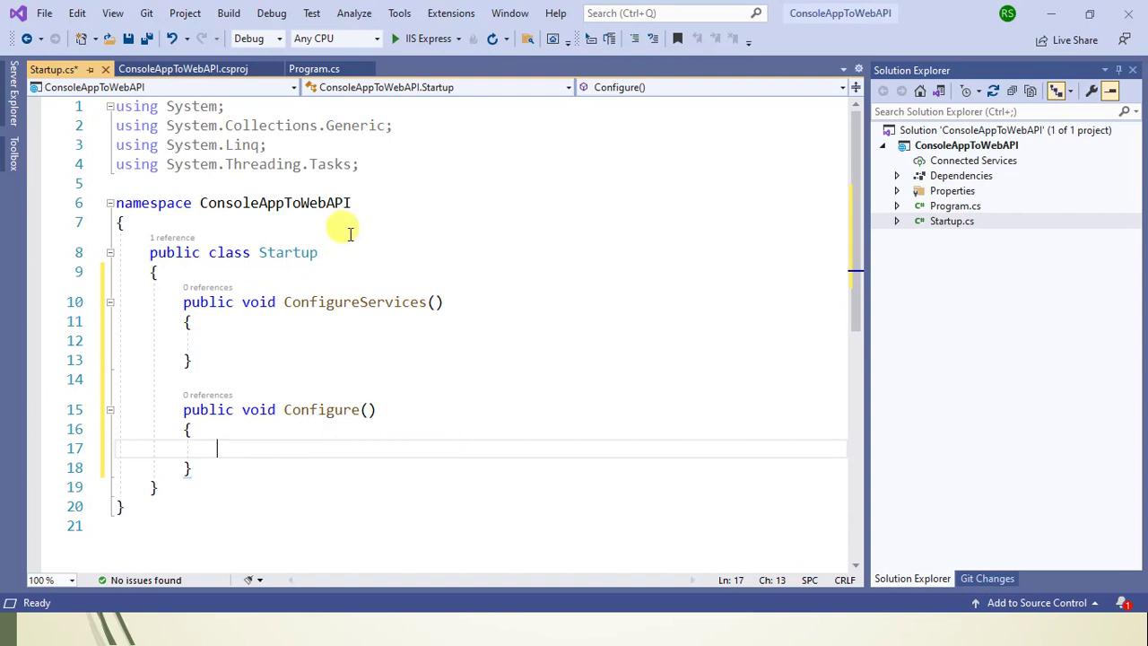
mouse_move(351, 301)
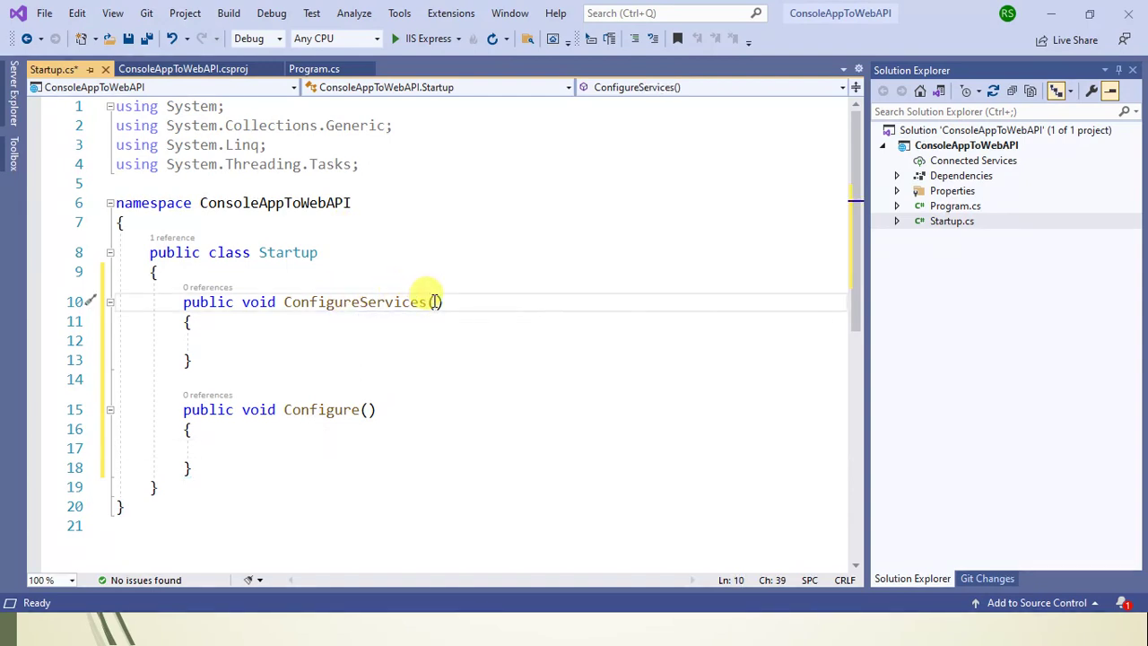
- Give ConfigureServices an IServiceCollection parameter named services
text(IServ)
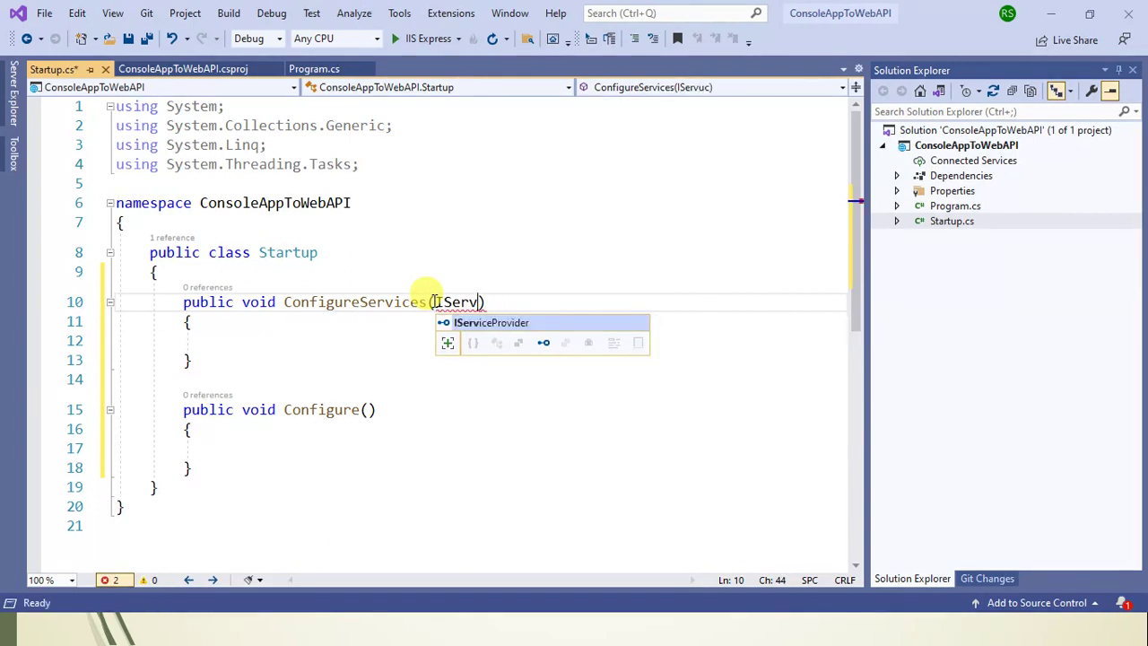
text(iceColle)
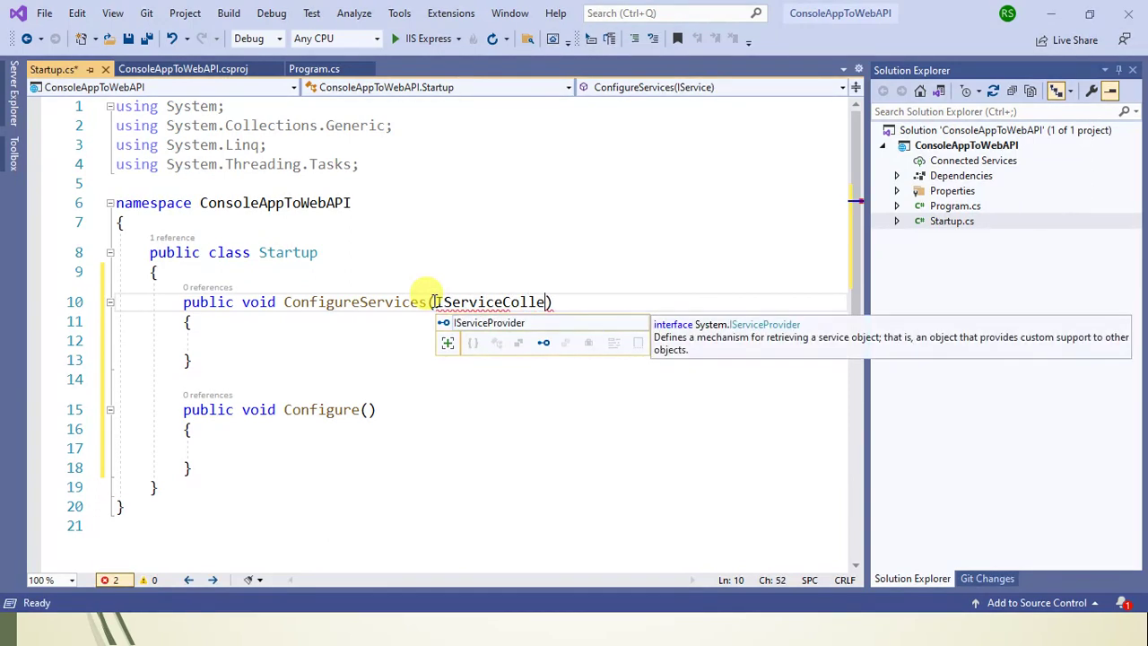
text(ction)
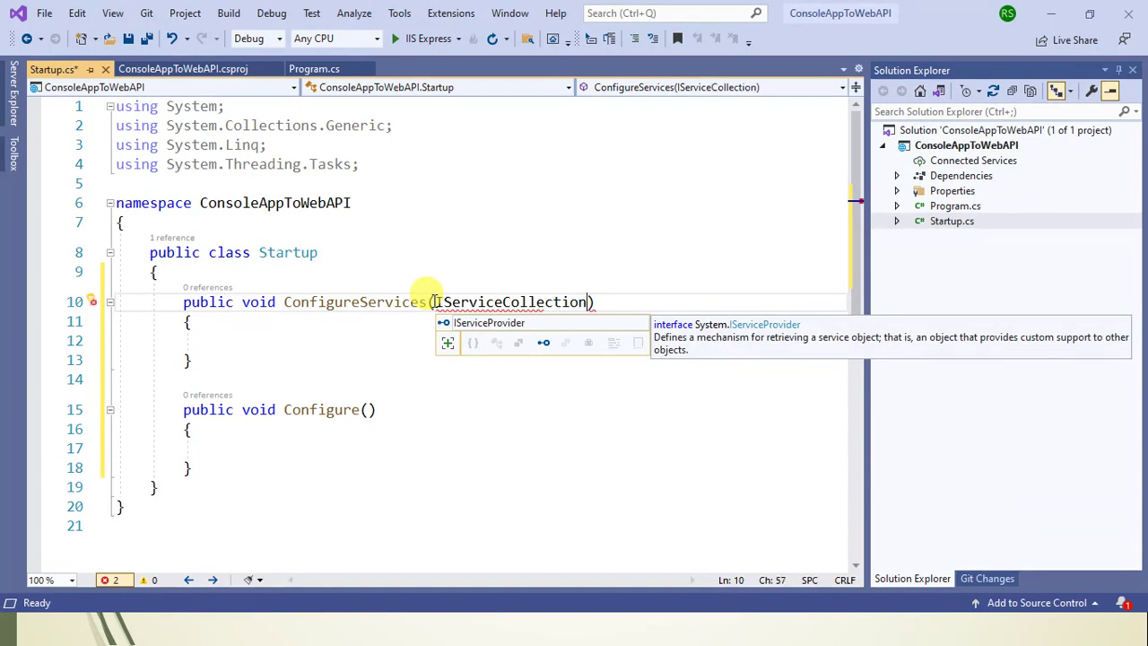
text(serr)
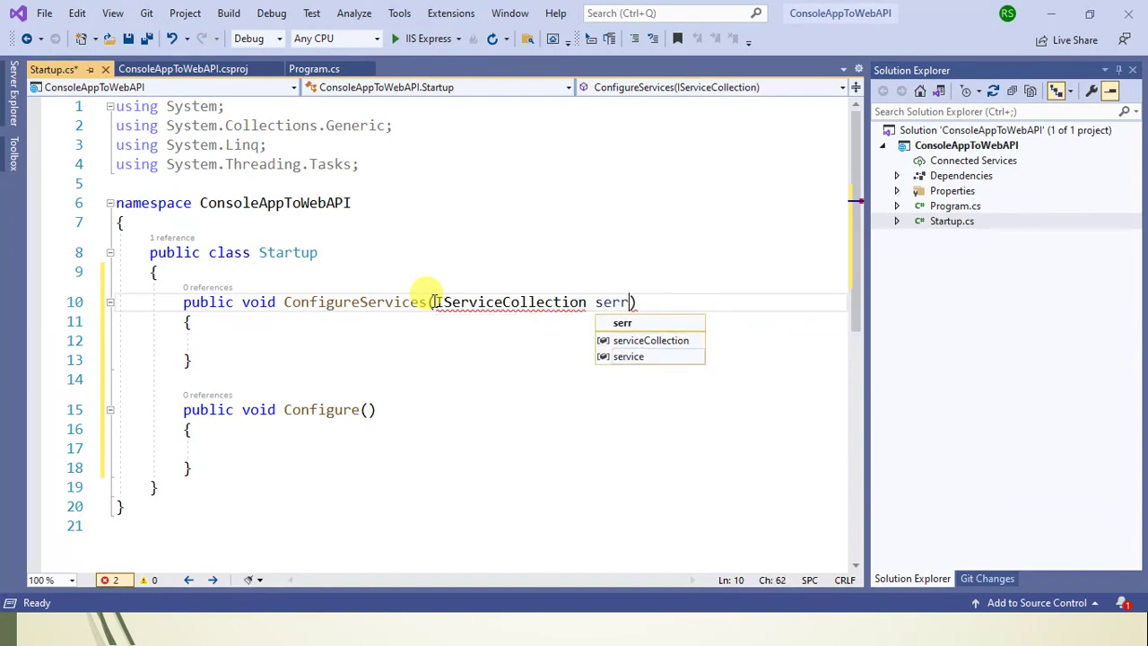
text(vices)
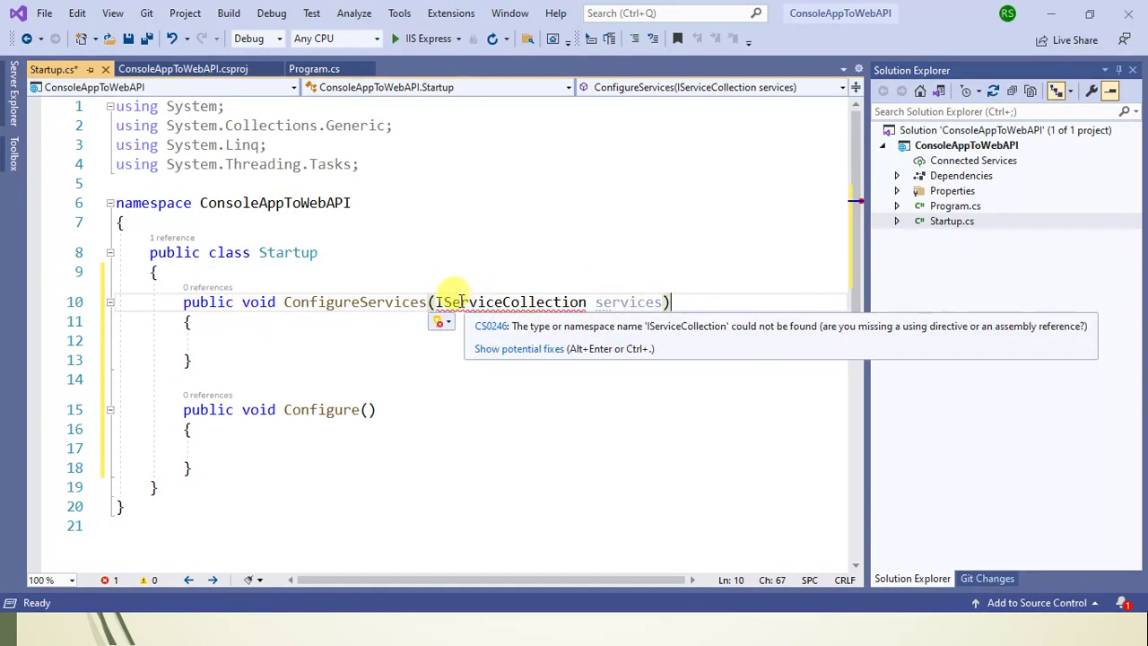
- Add using Microsoft.Extensions.DependencyInjection via Quick Actions to resolve IServiceCollection
click(439, 323)
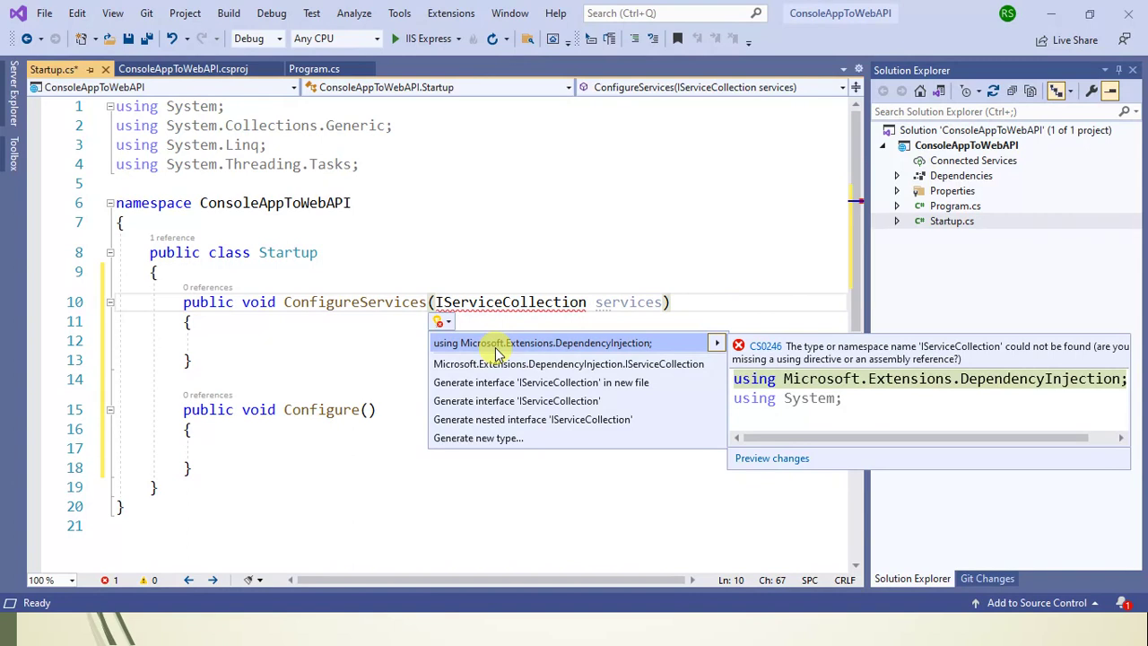
click(527, 343)
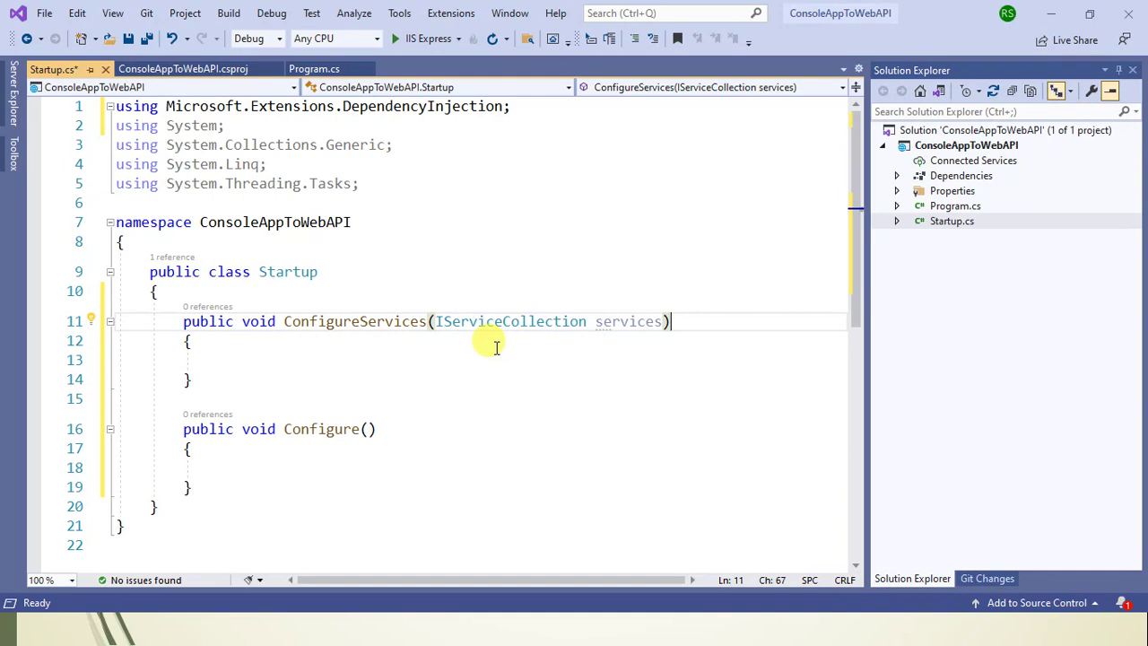
mouse_move(466, 348)
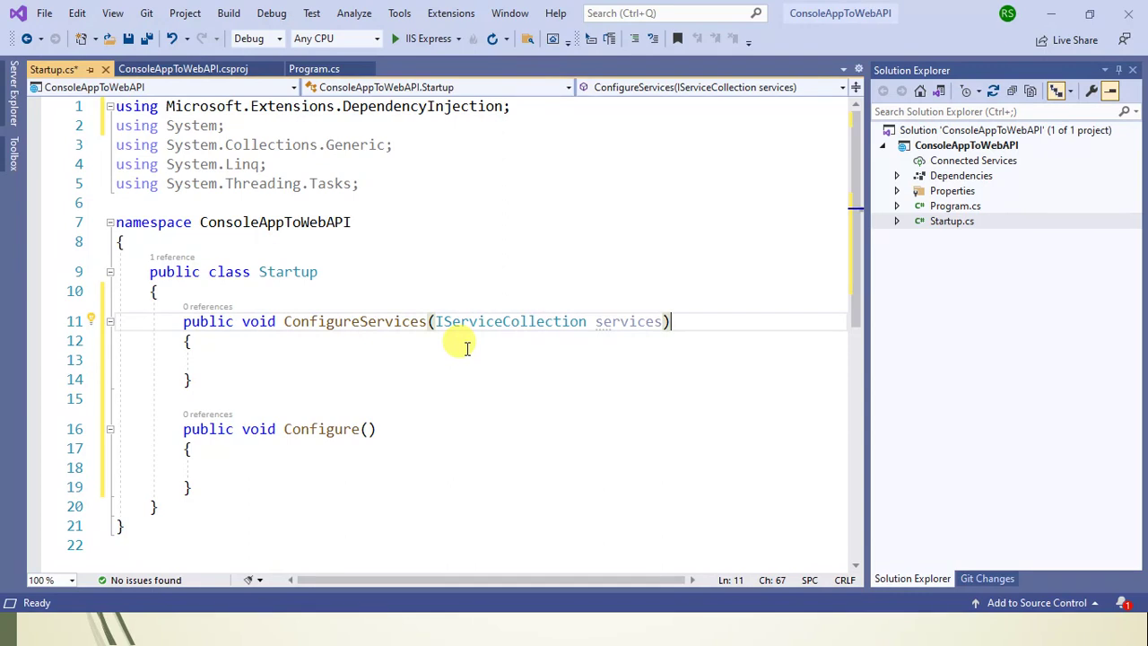
mouse_move(319, 438)
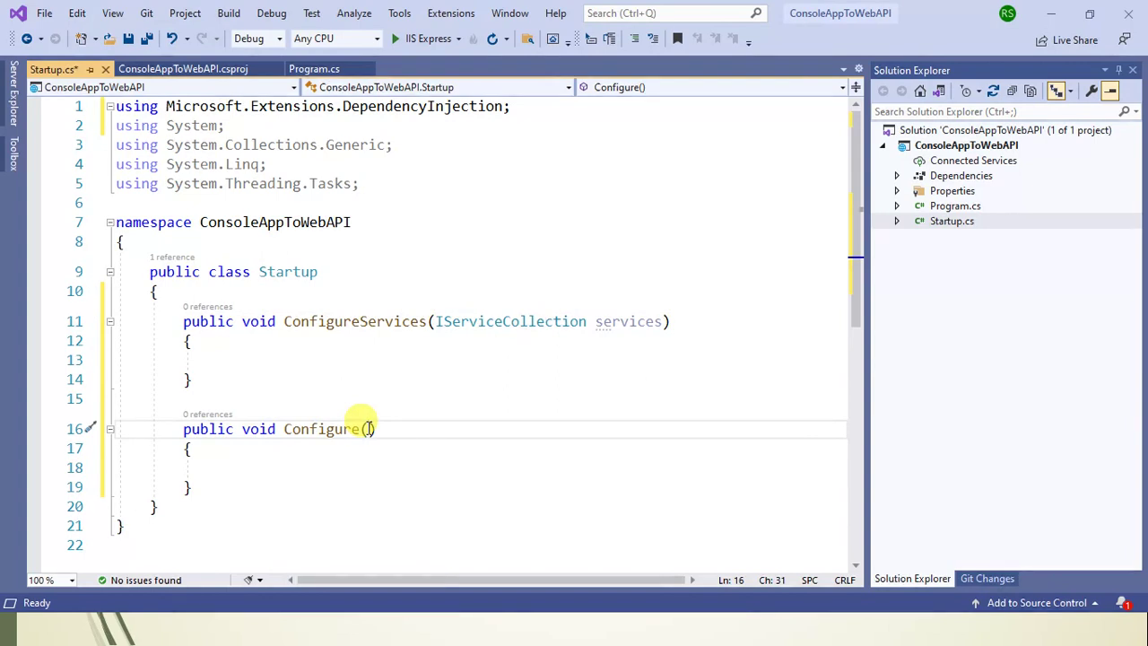
- Declare Configure's parameters as IApplicationBuilder app, IWebHostEnvironment env
text(IApplication)
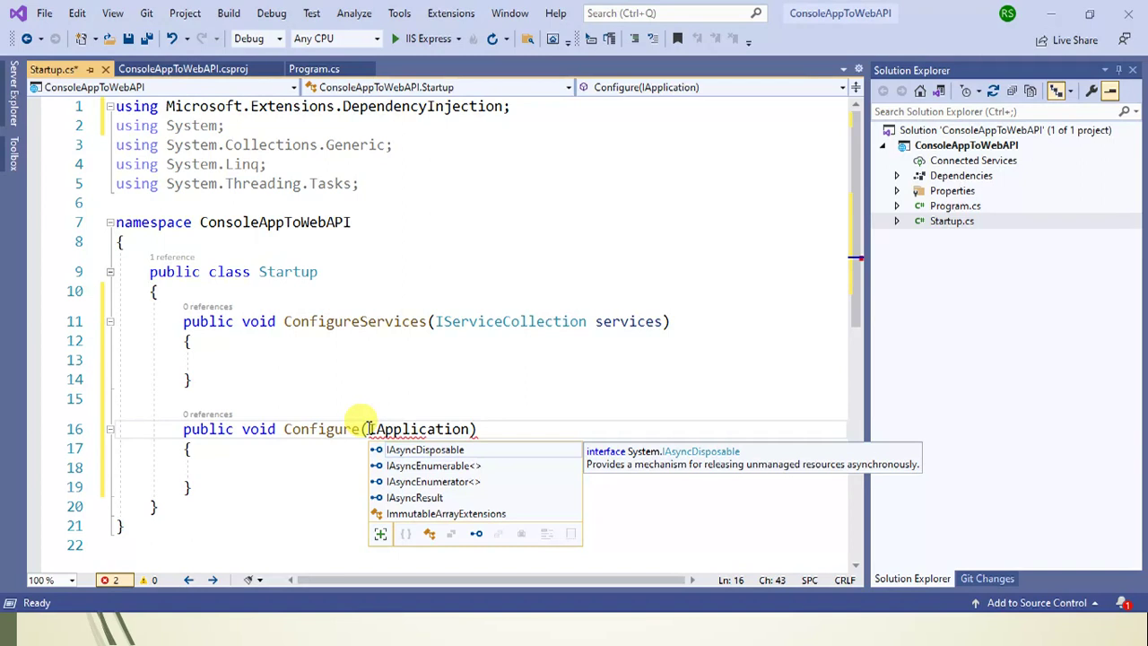
text(Builder)
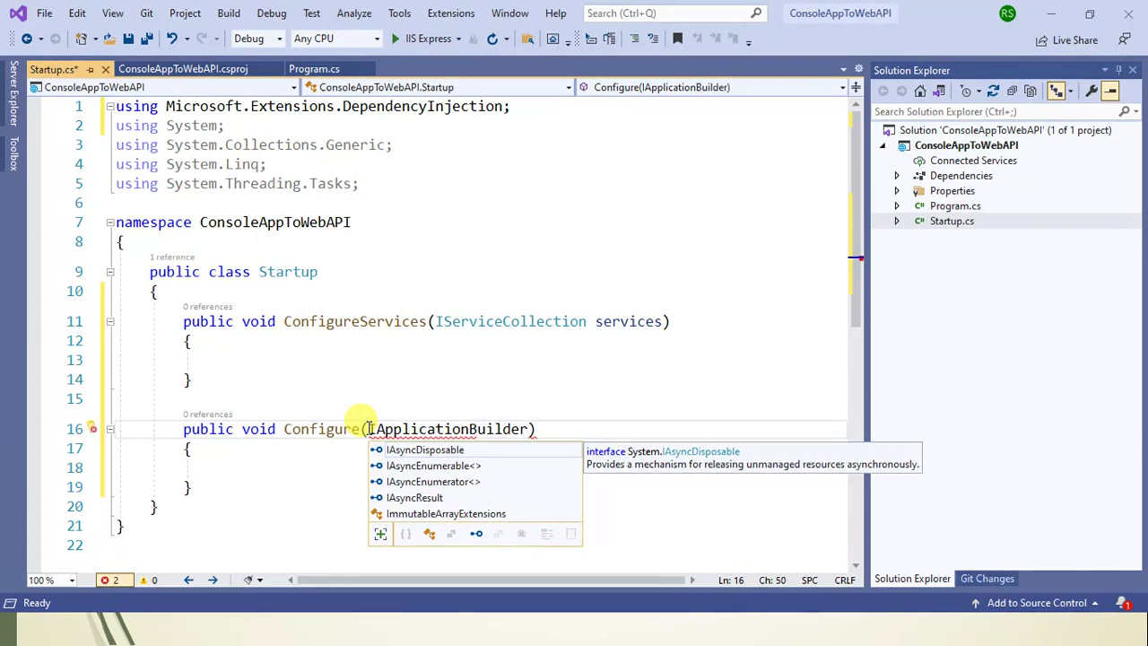
text(app)
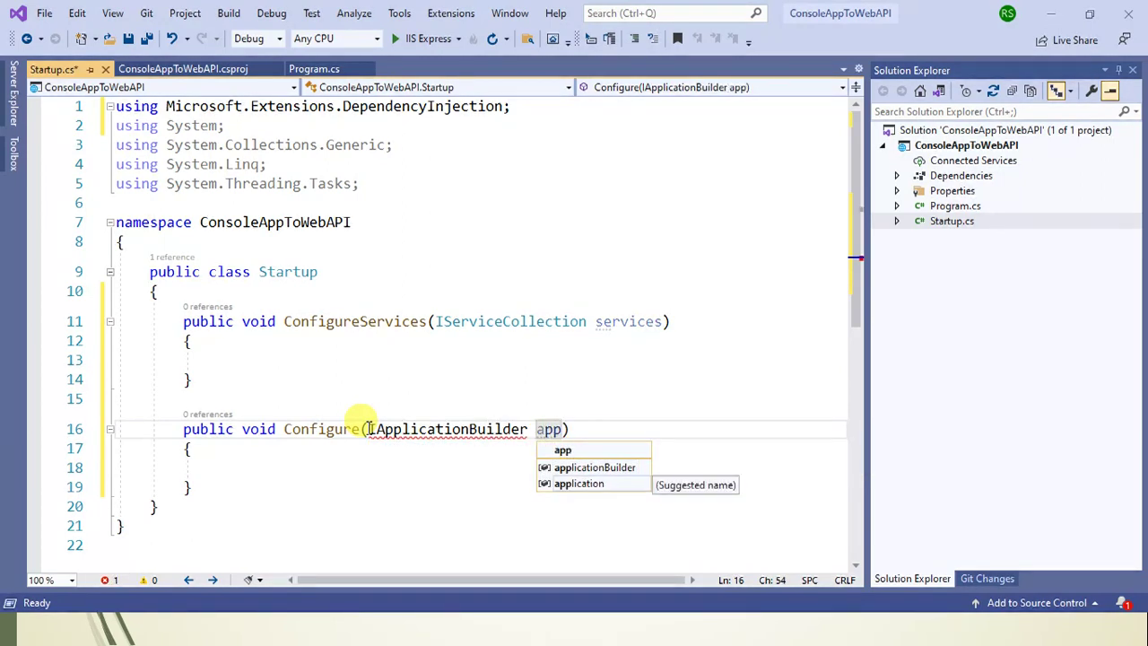
text(,I)
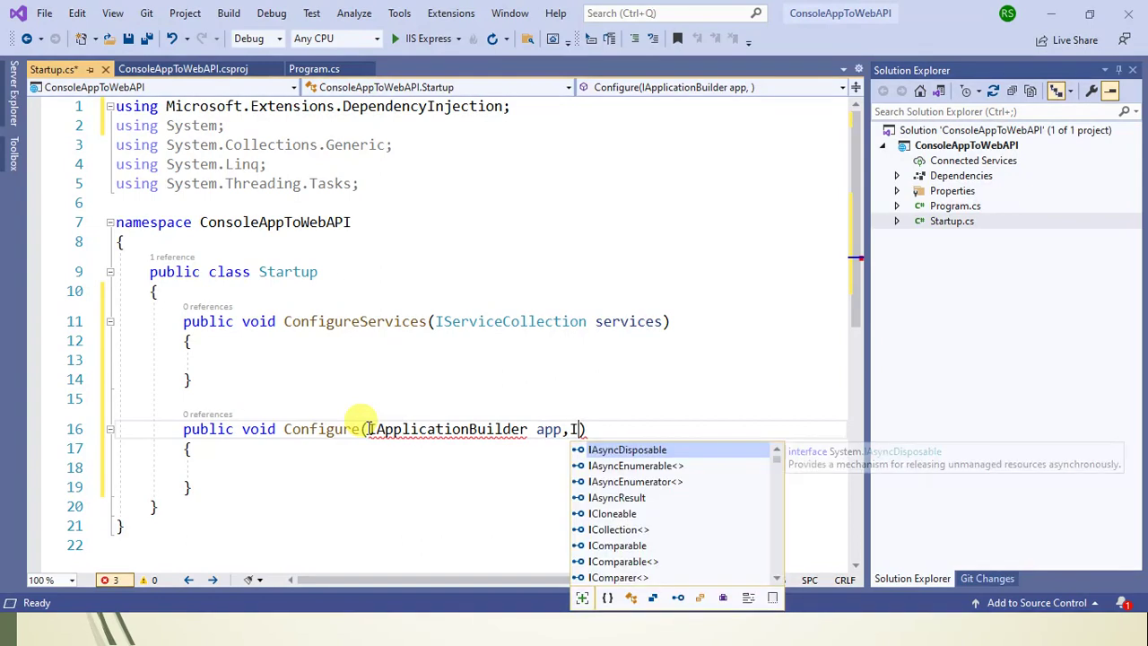
text(WebHos)
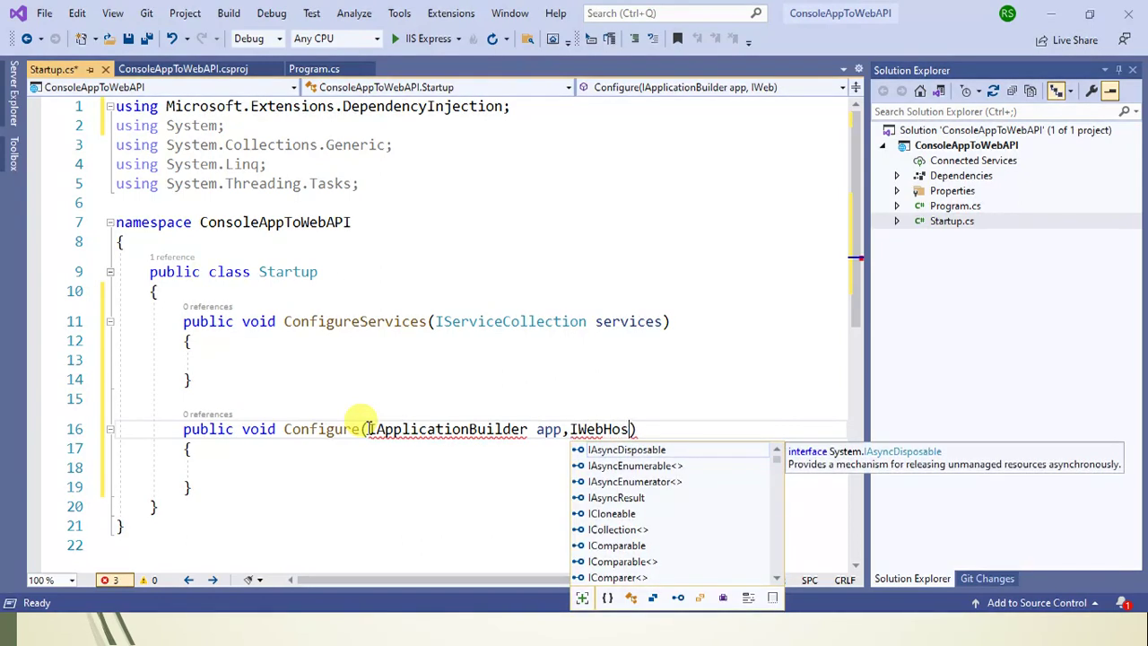
text(tEnvironment)
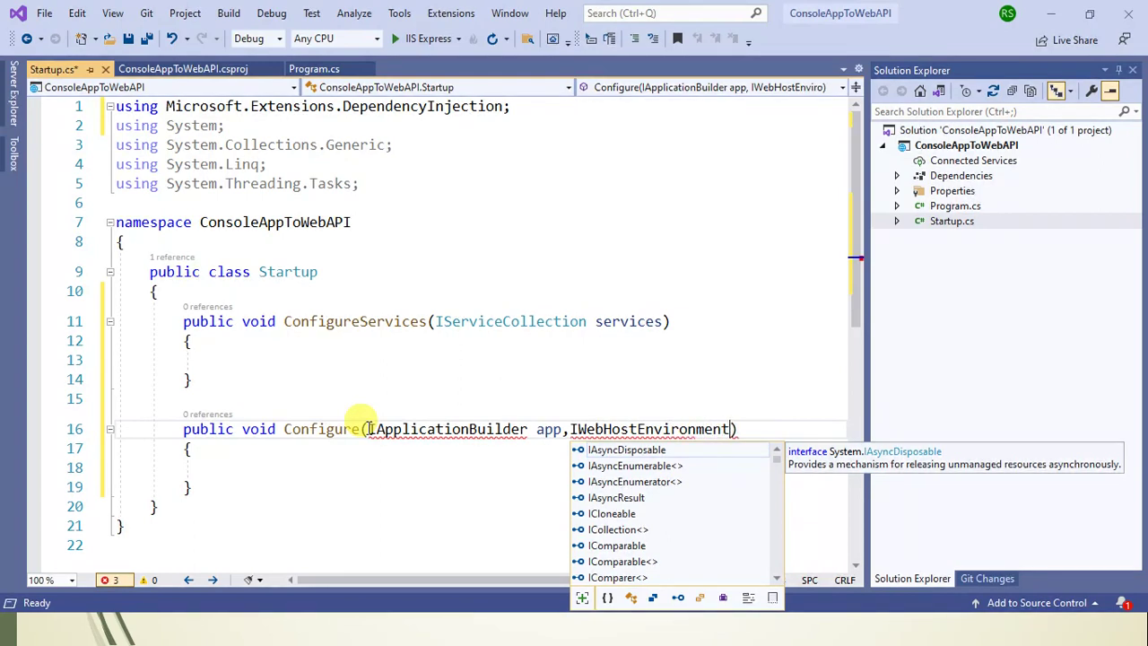
text(e)
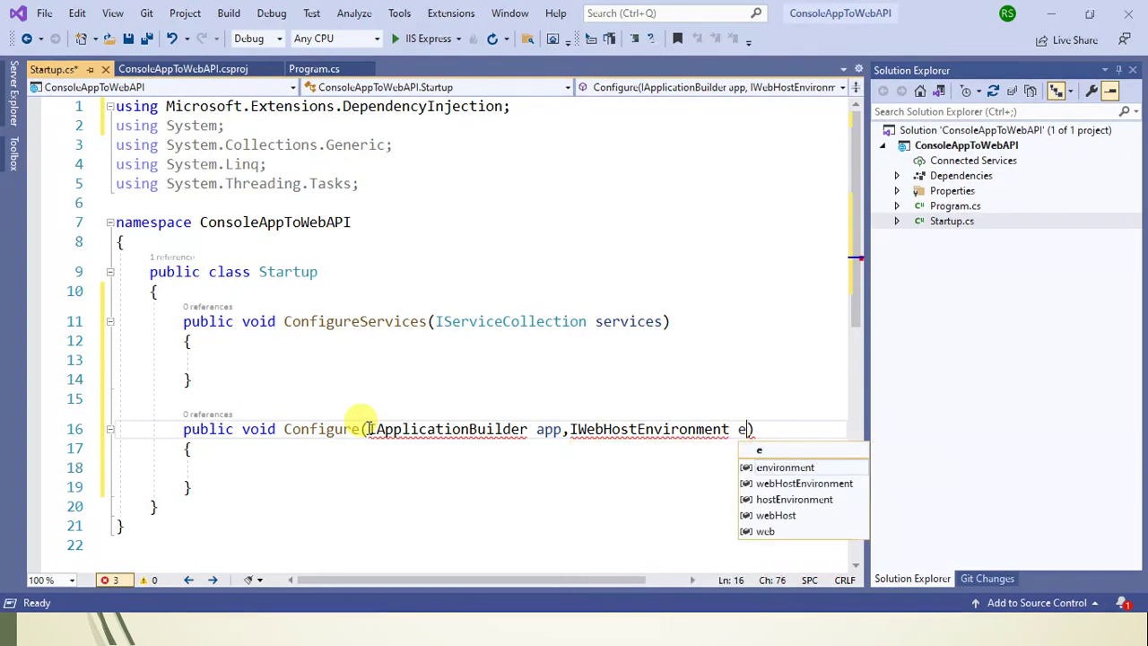
text(nv)
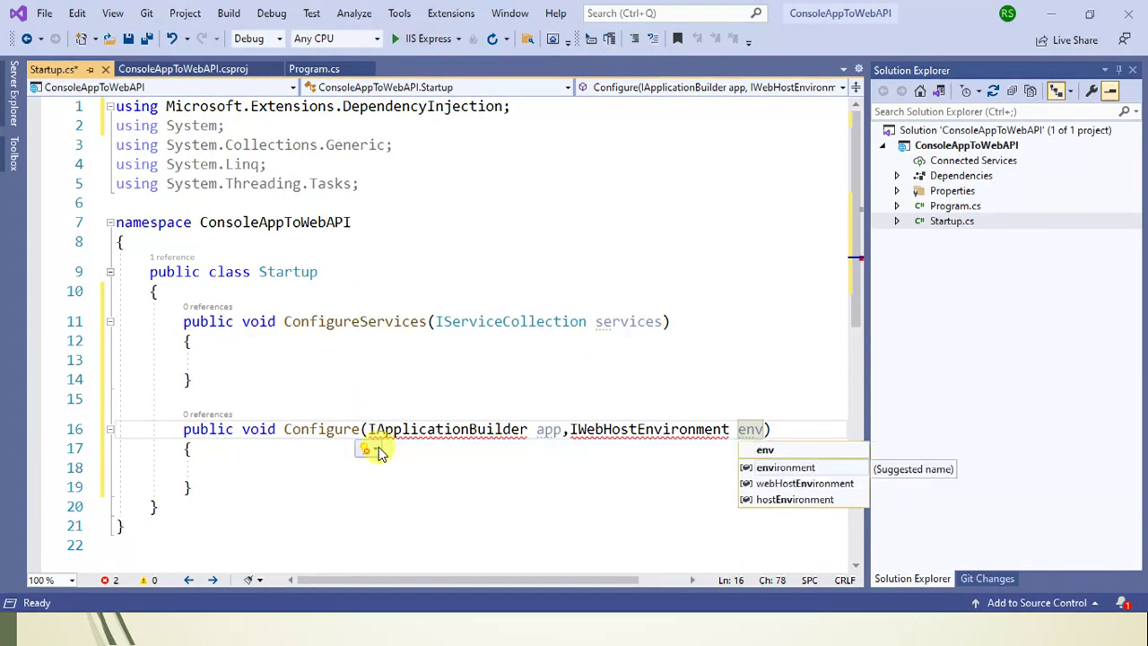
- Add using Microsoft.AspNetCore.Builder and Microsoft.AspNetCore.Hosting via Quick Actions, clearing all errors
click(364, 448)
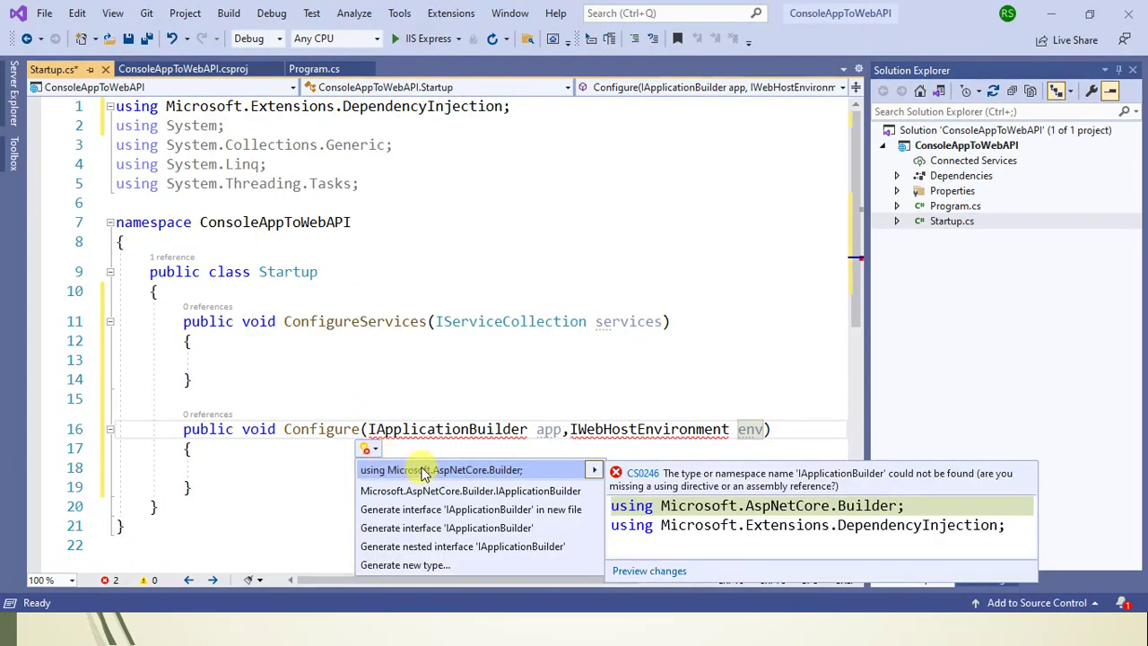
mouse_move(449, 481)
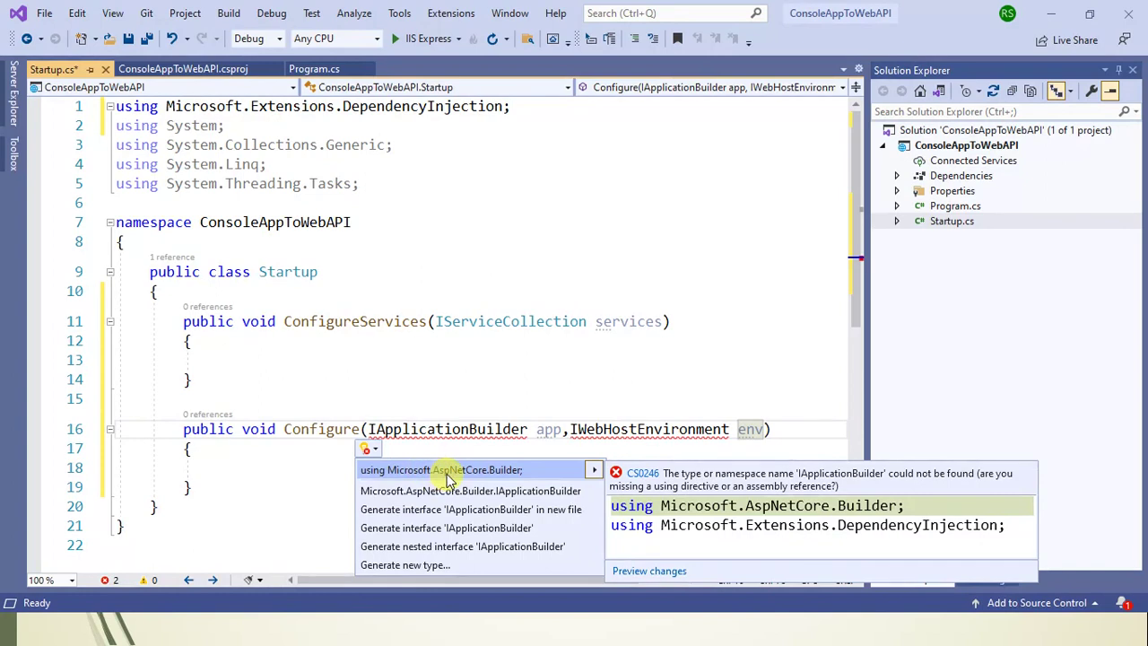
click(441, 470)
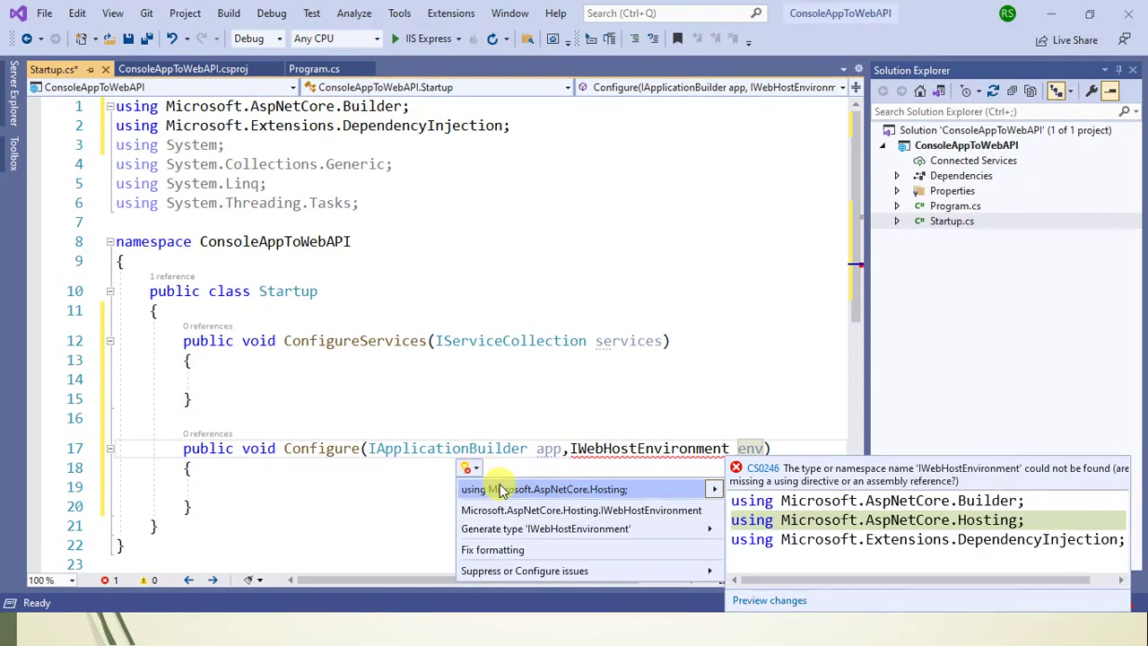
mouse_move(556, 488)
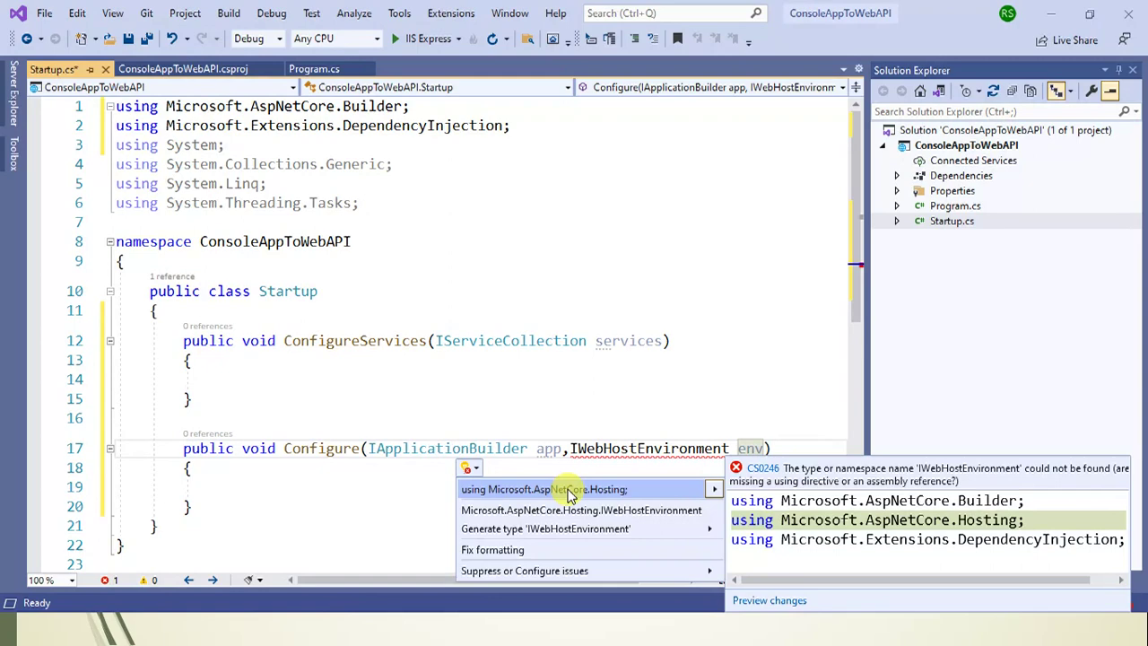
click(540, 488)
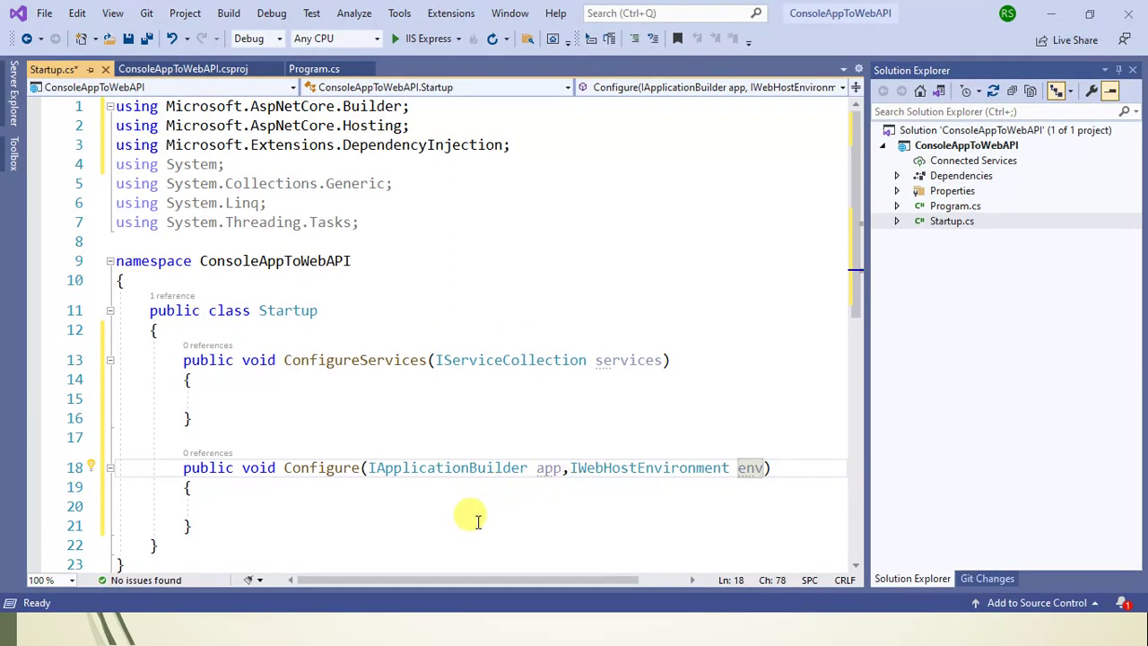
mouse_move(477, 533)
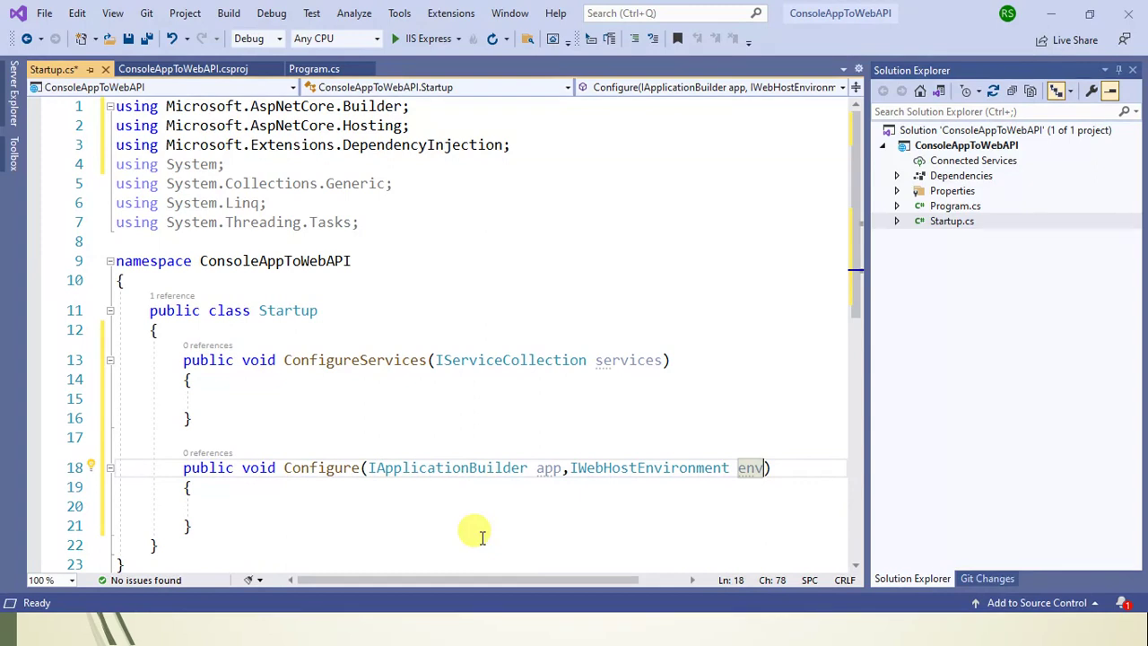
mouse_move(422, 467)
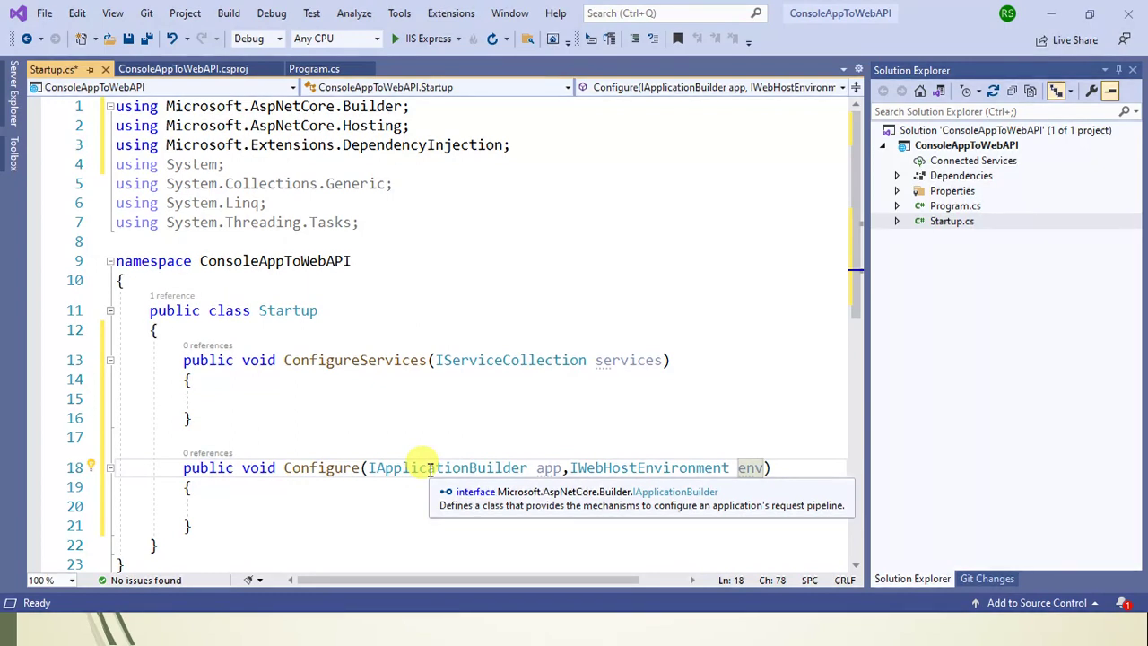
mouse_move(646, 466)
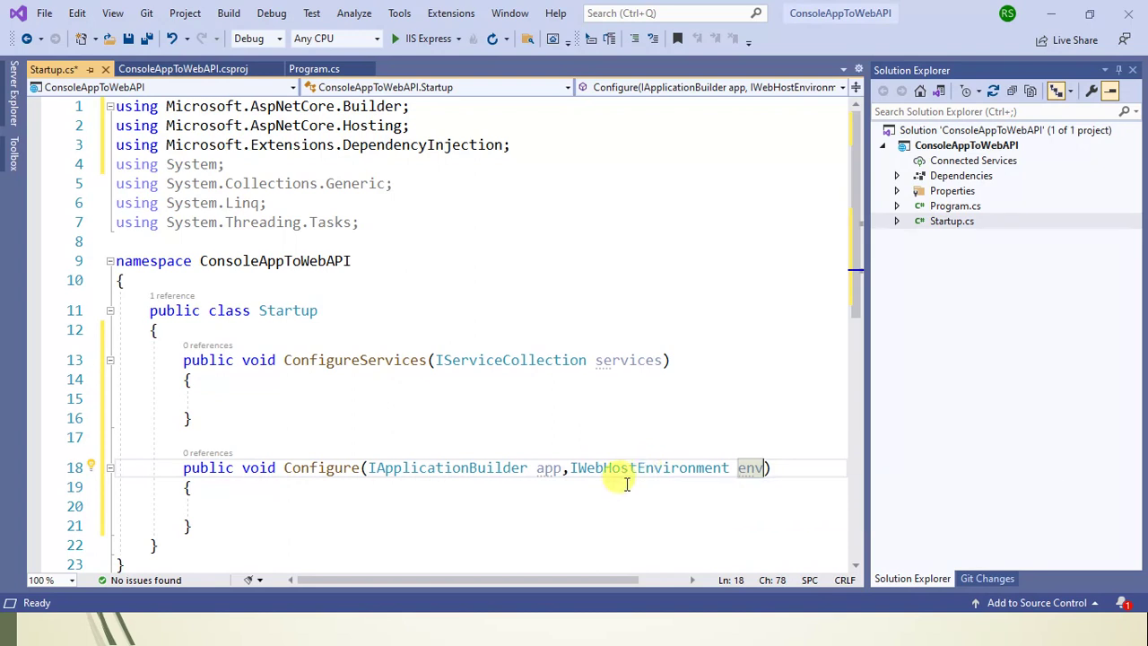
mouse_move(610, 506)
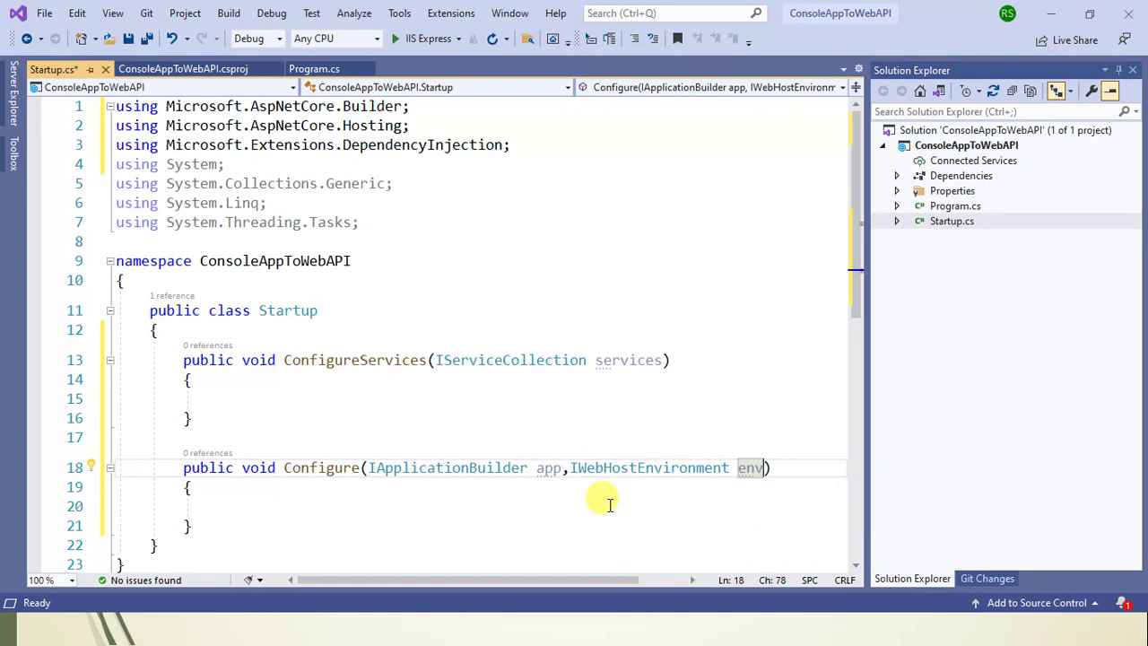